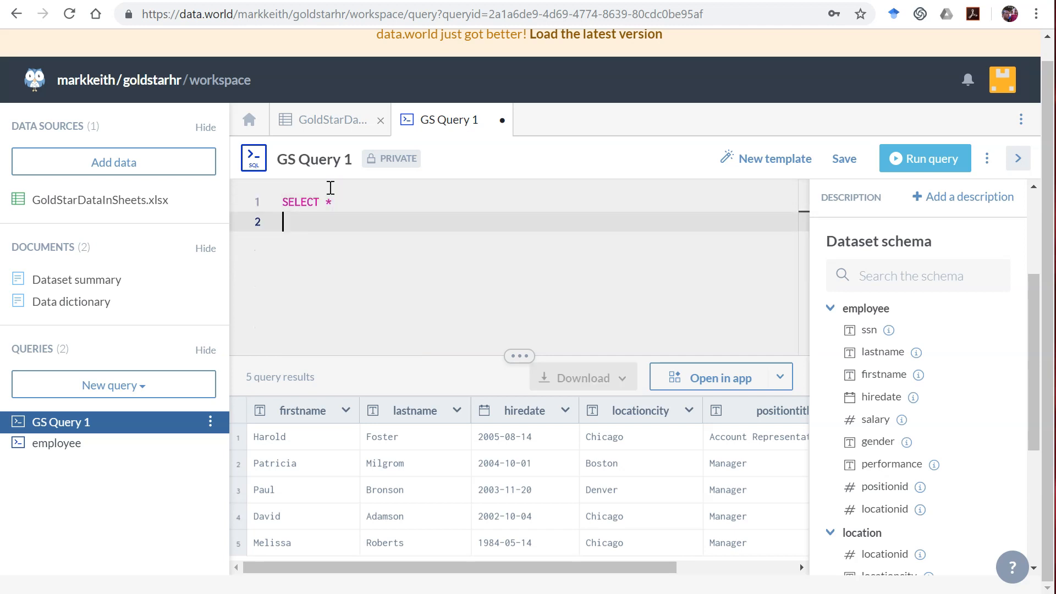
- Extend the query to SELECT * FROM employee WHERE gender, then view GoldStarDataInSheets.xlsx
text(FROM employee)
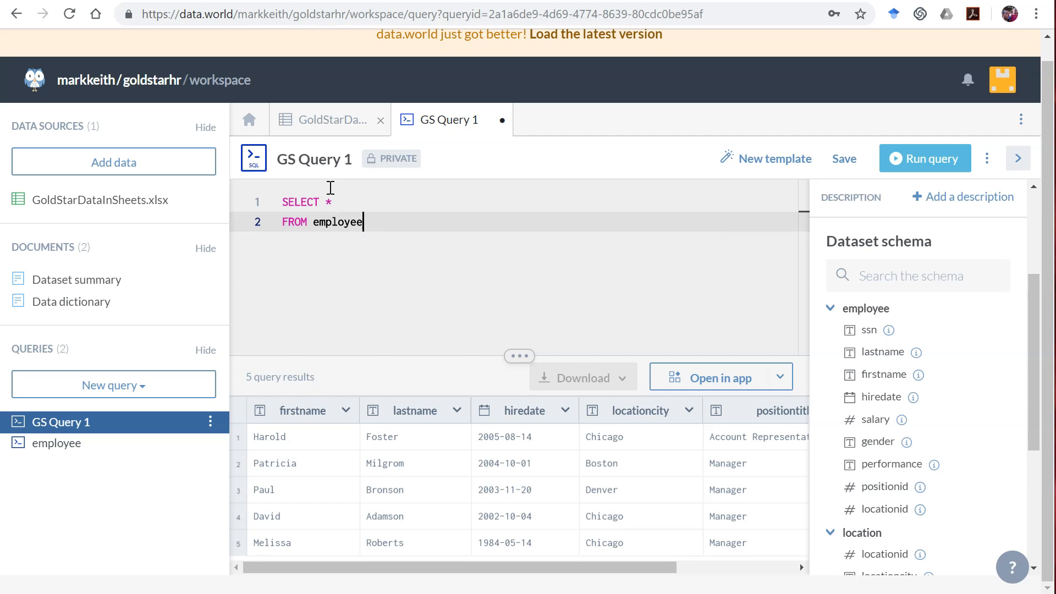
text(WHERE)
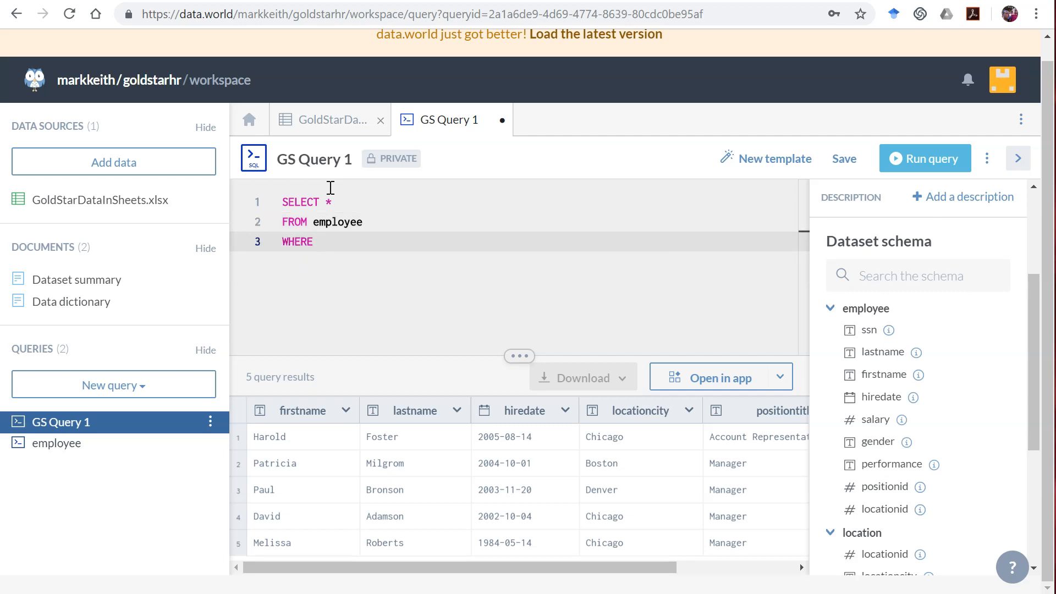
text(gender)
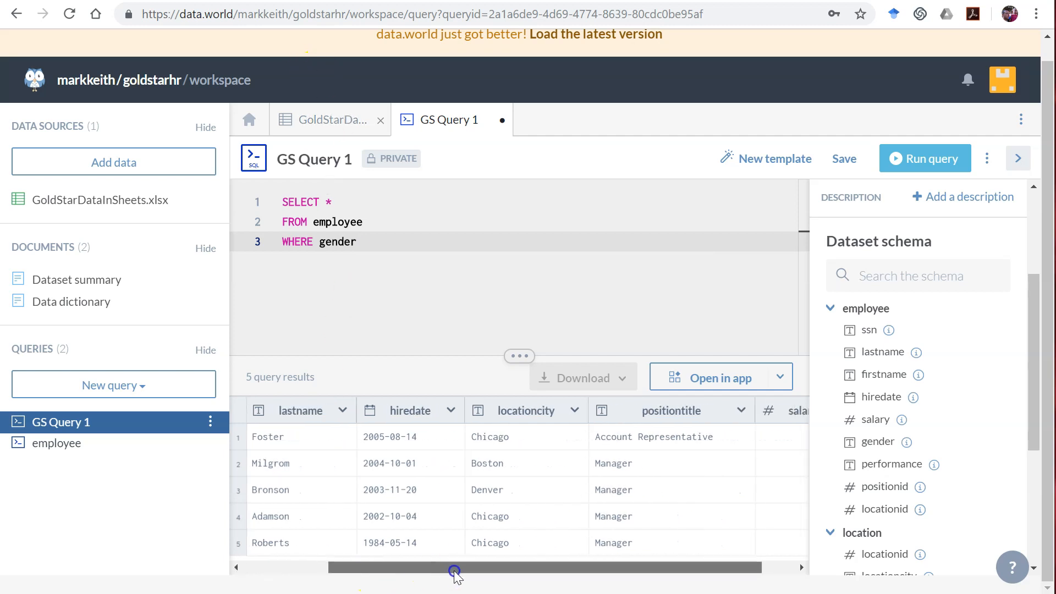
click(329, 118)
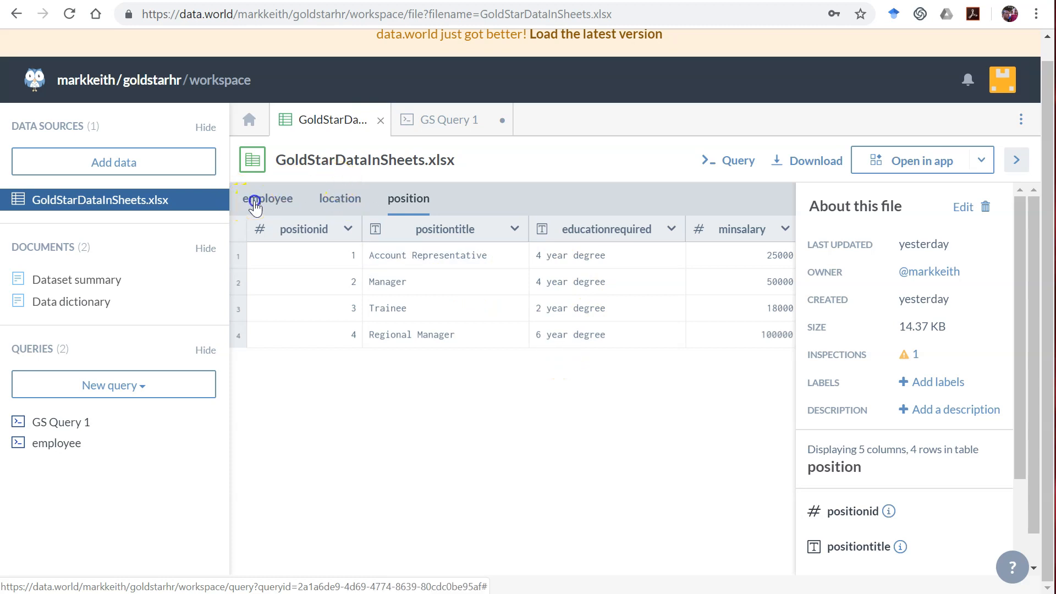
- Inspect the employee sheet's gender column for rows showing No data
click(266, 199)
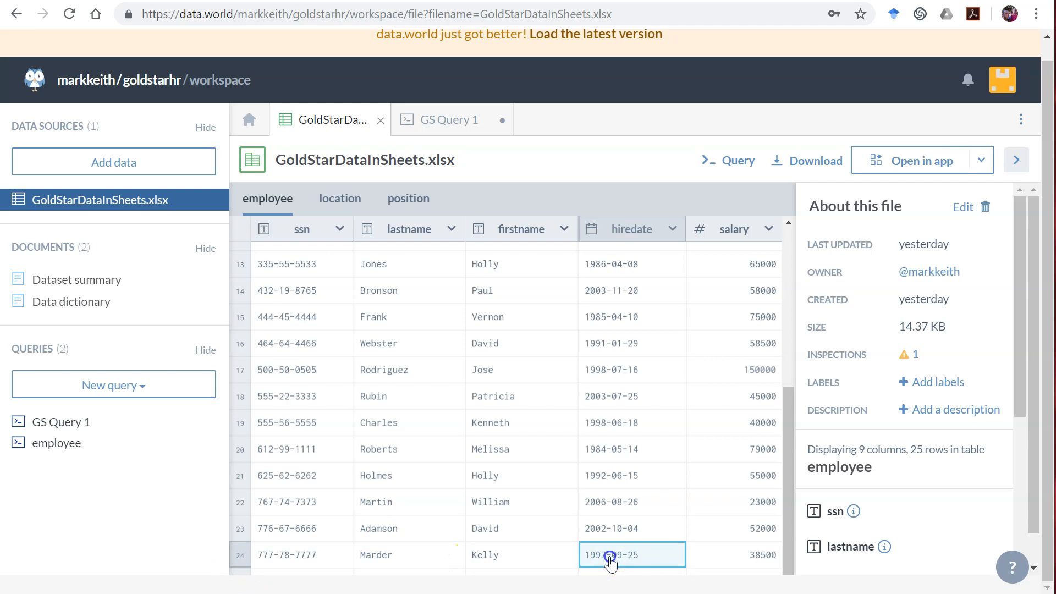
scroll(right, 3)
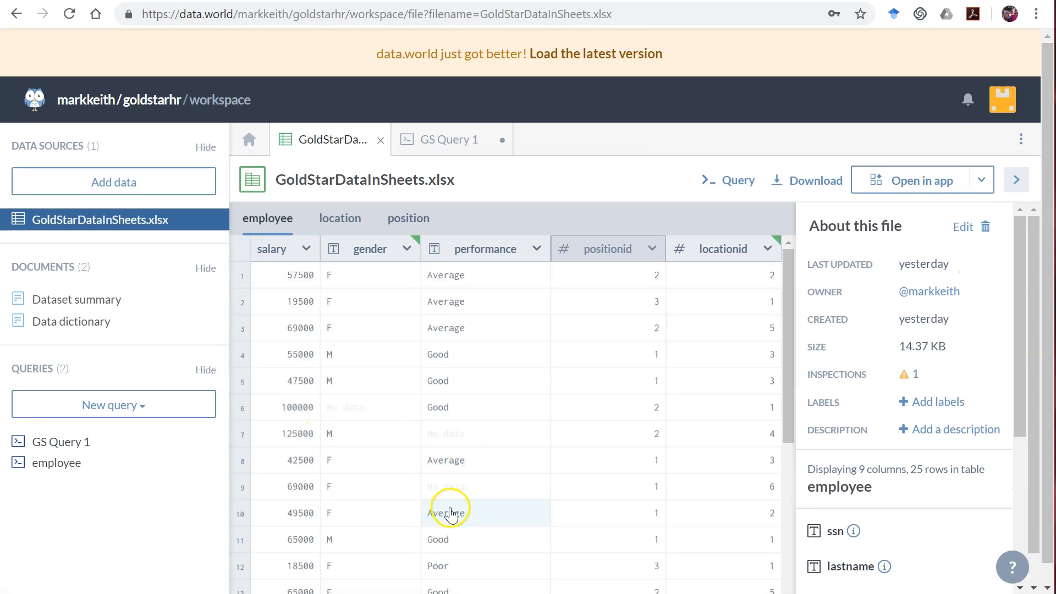
mouse_move(443, 438)
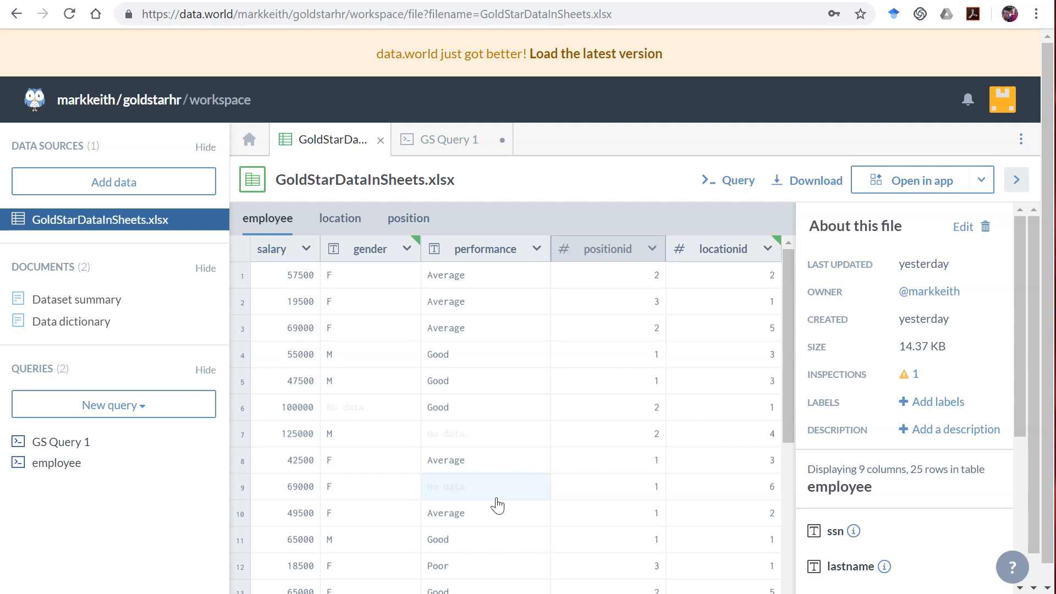
click(485, 407)
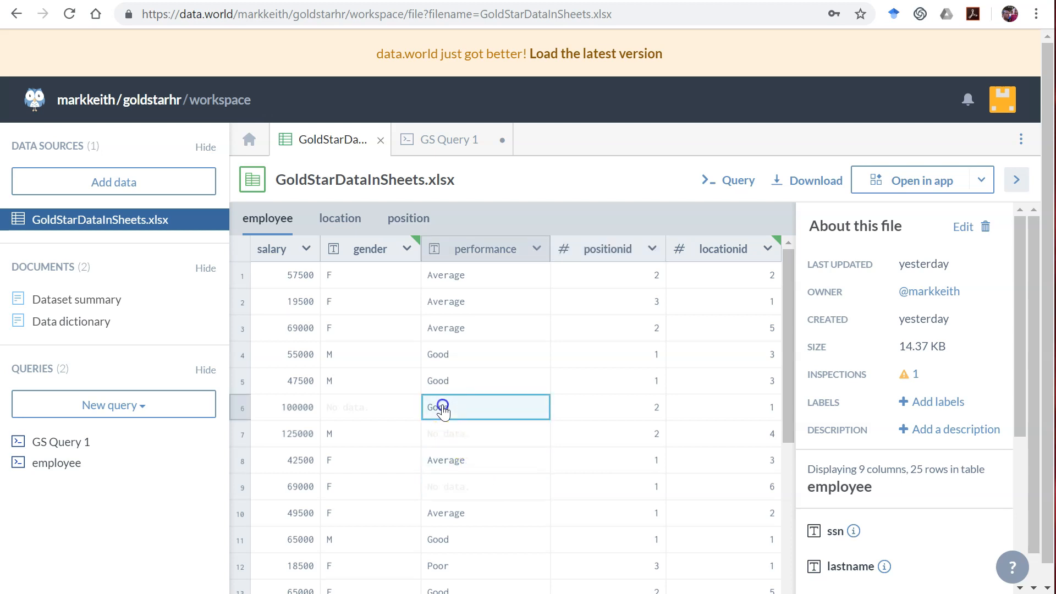
click(486, 434)
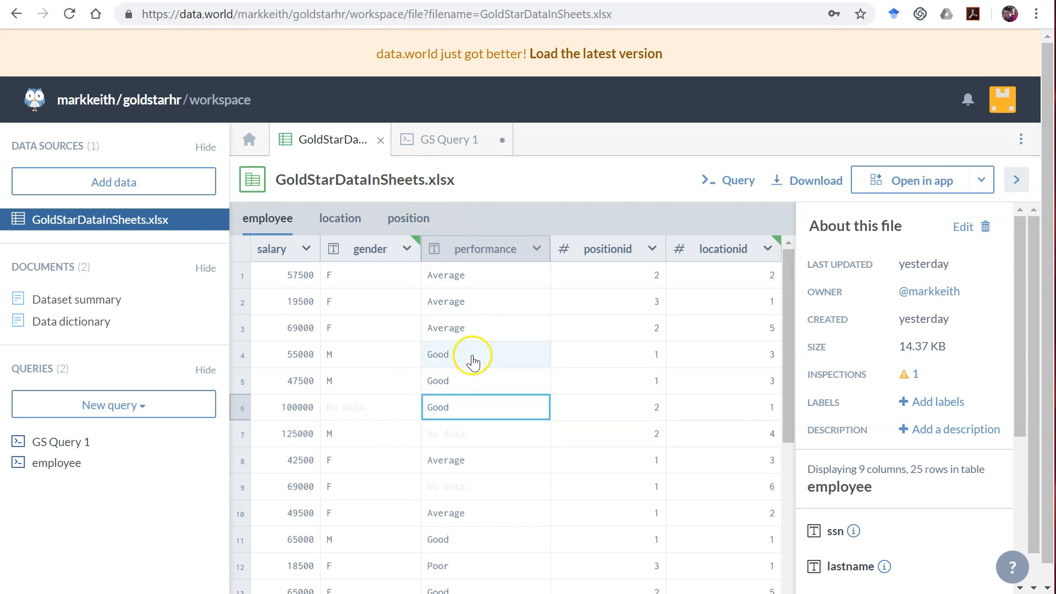
mouse_move(575, 399)
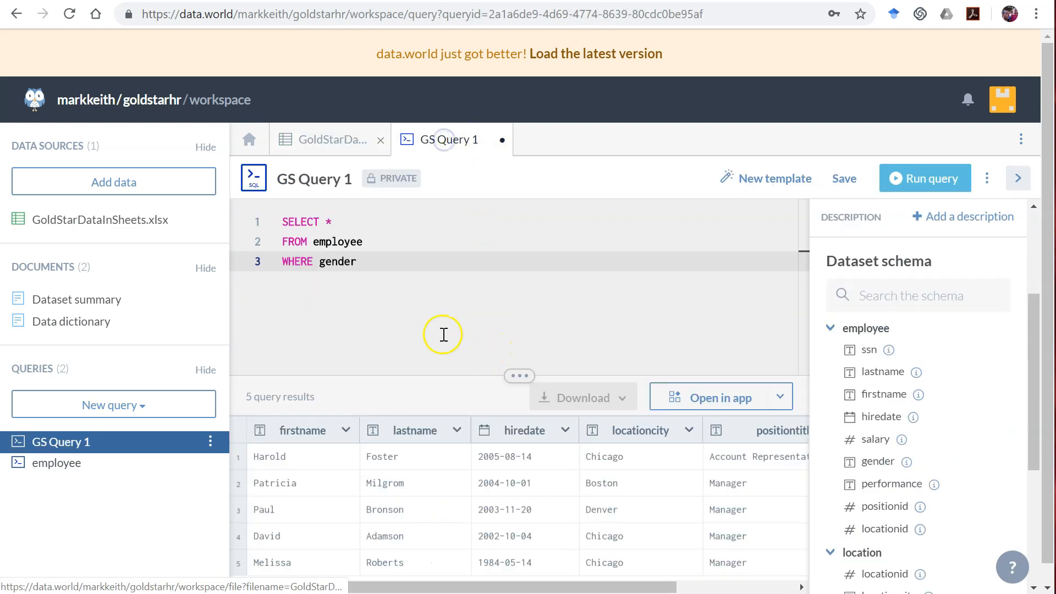
text(I)
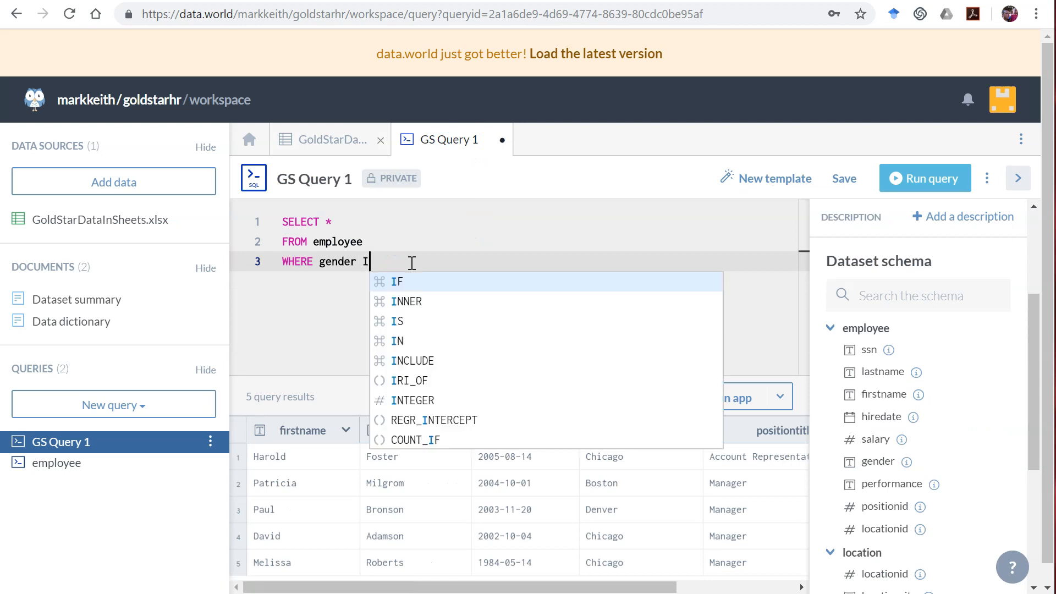
text(S NULL)
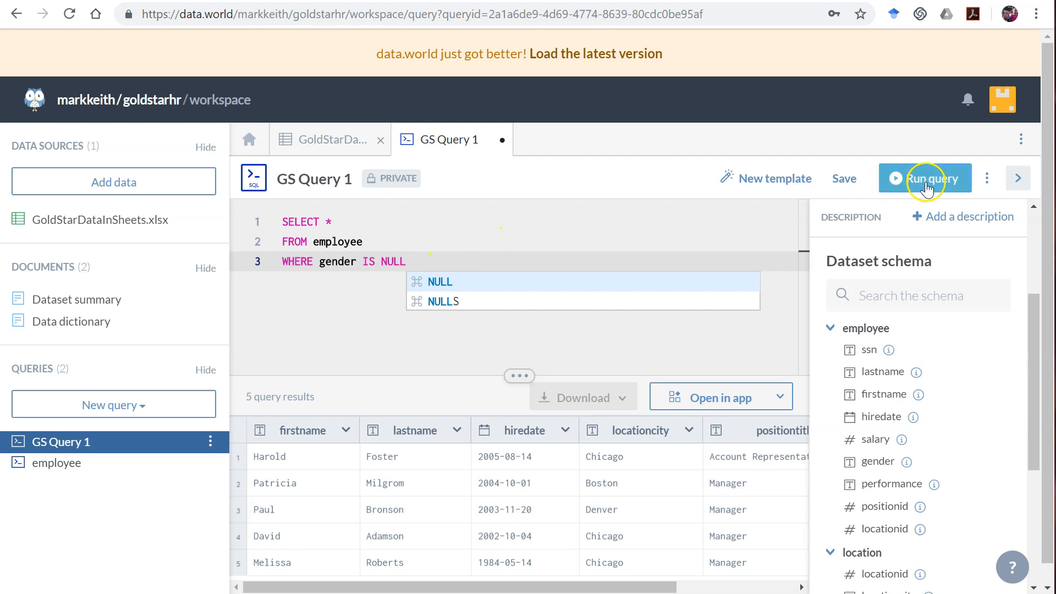
click(925, 178)
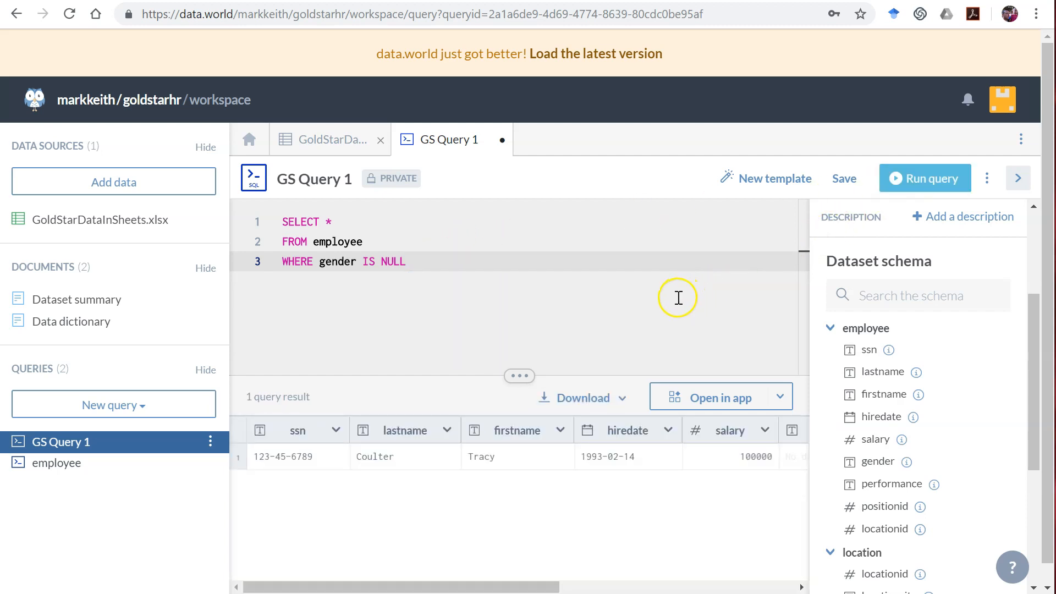
mouse_move(444, 581)
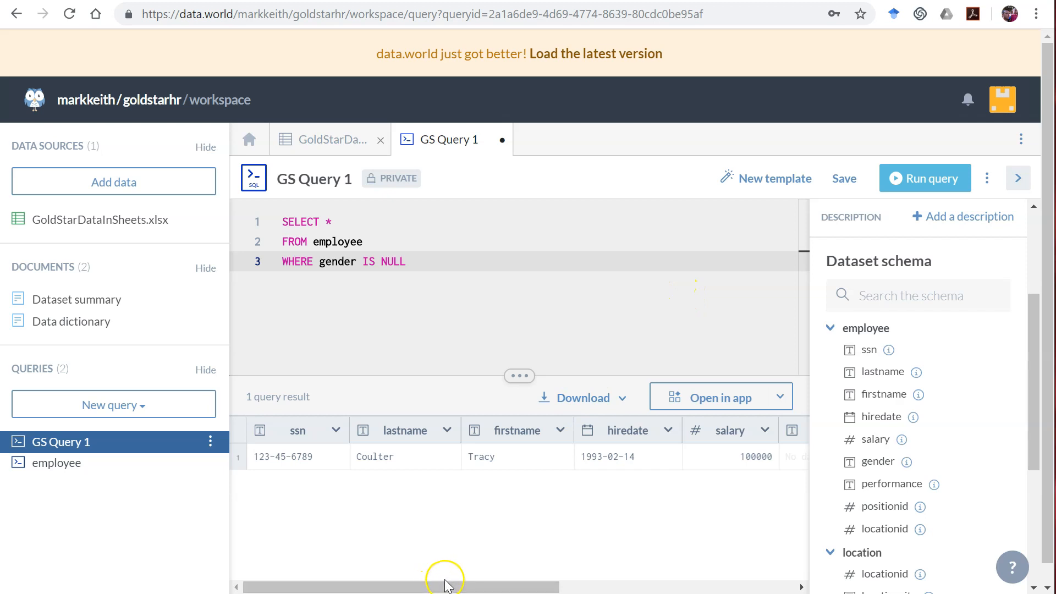
drag(444, 586, 539, 586)
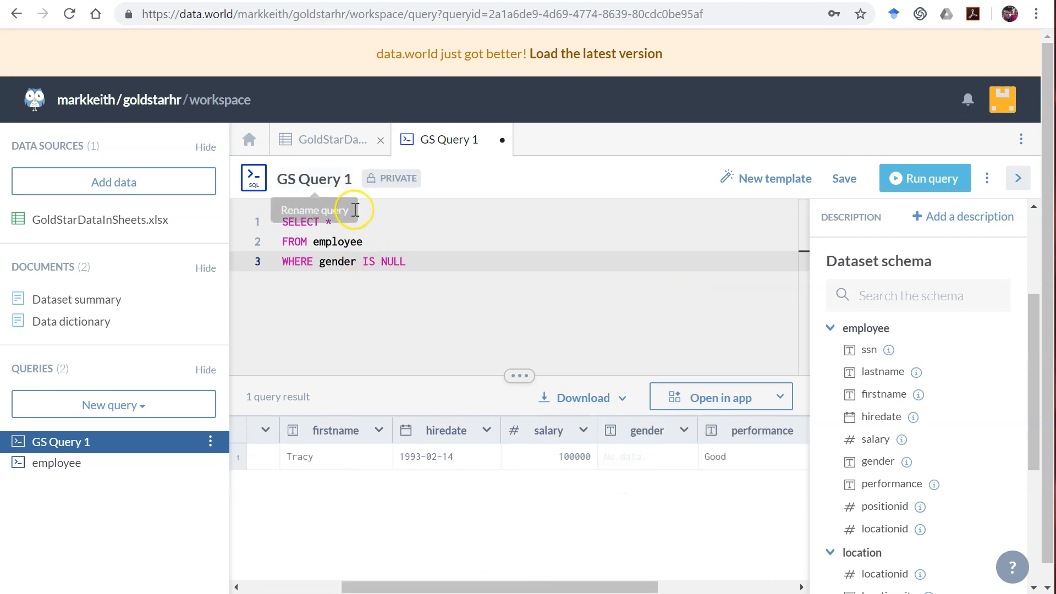
click(327, 139)
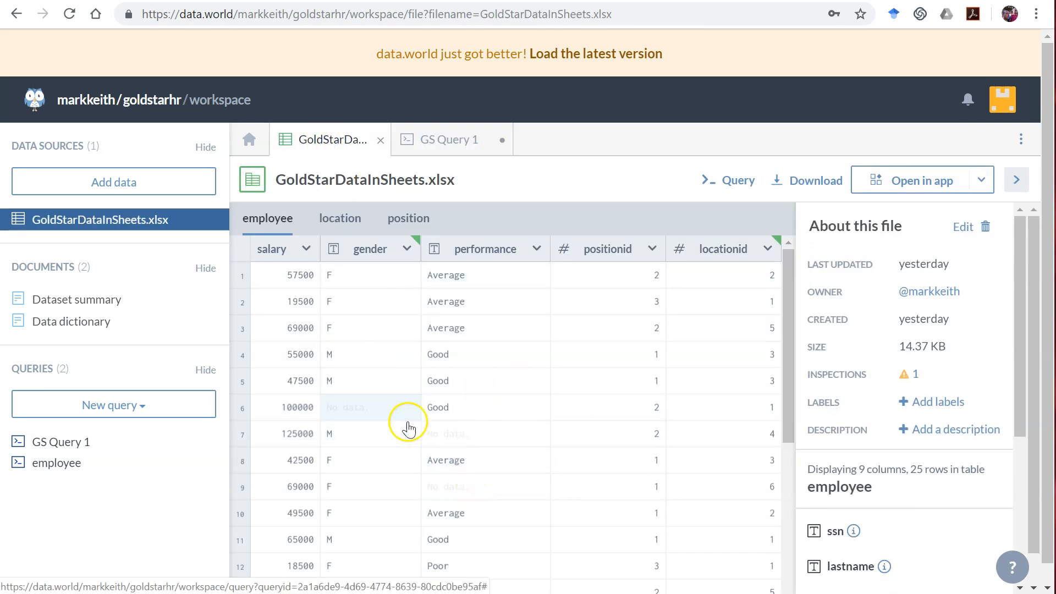
mouse_move(433, 167)
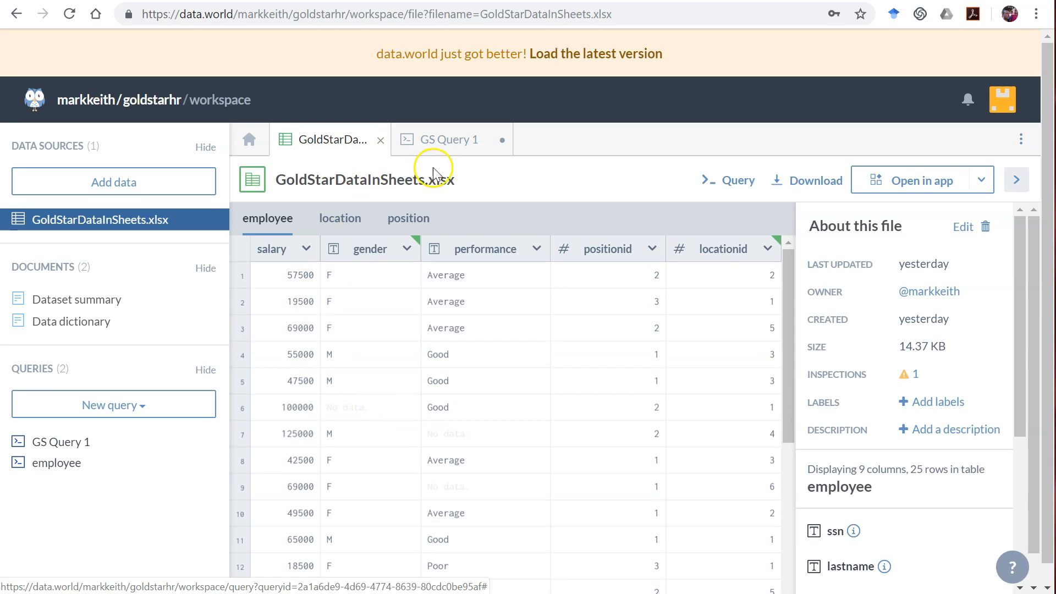
- Switch back to the GS Query 1 editor
click(447, 139)
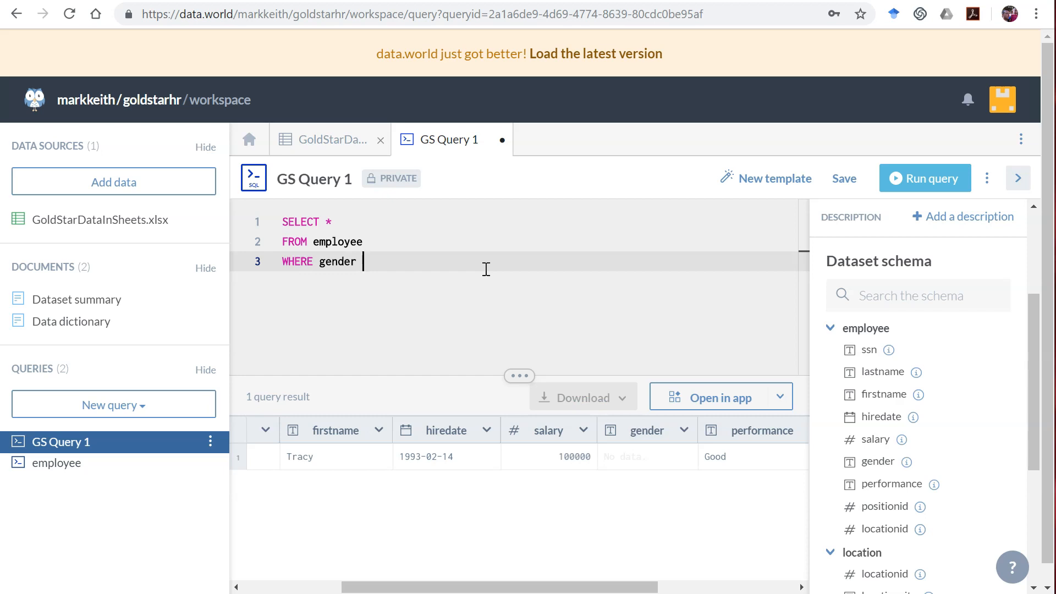
- Run the query with gender = '' and then gender <> '' to test blank matching
text(= '')
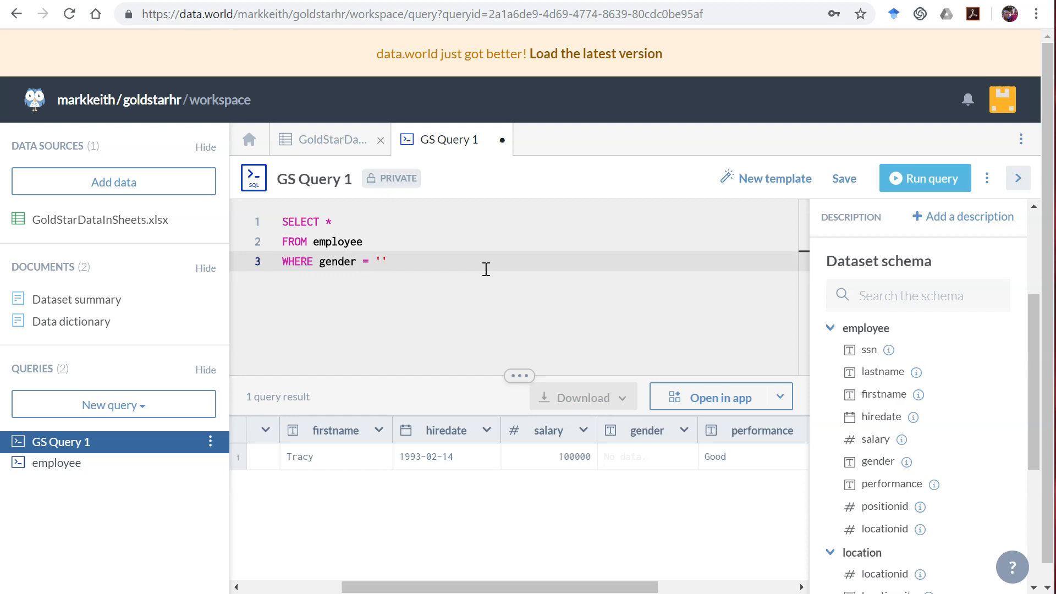
click(926, 178)
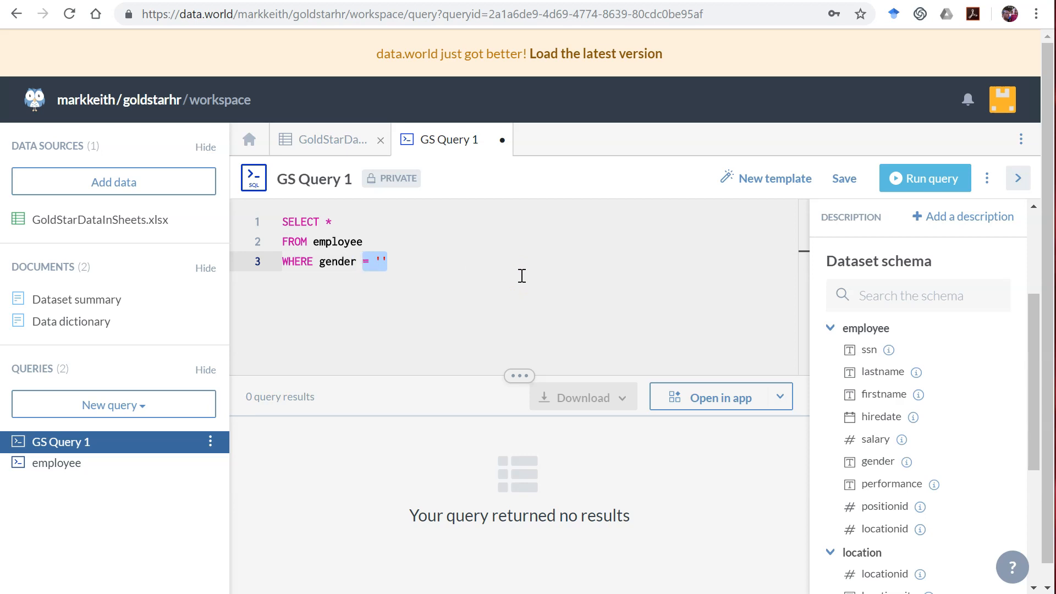
text(<>)
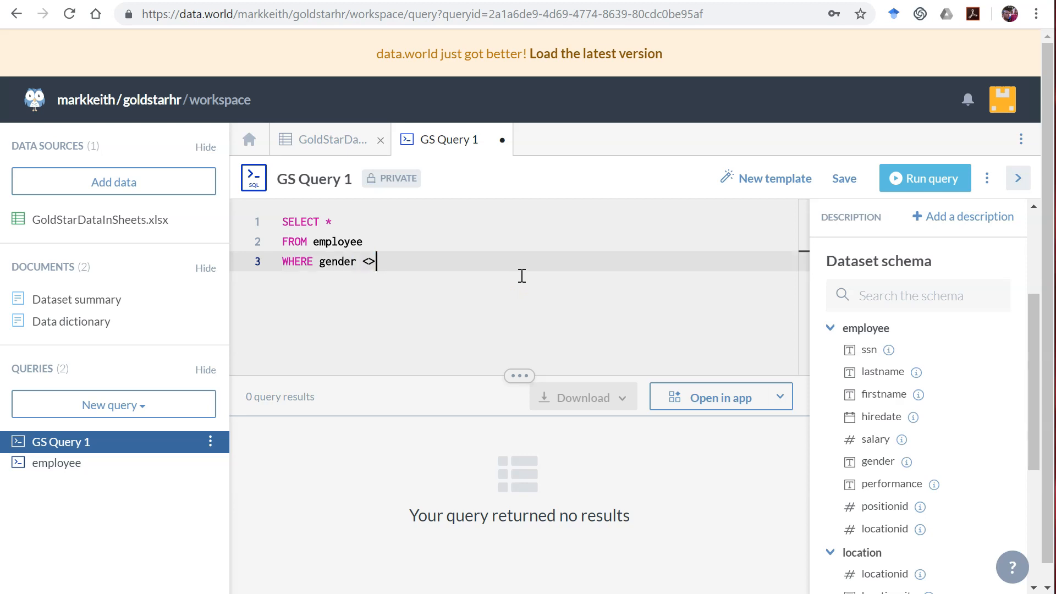
text('')
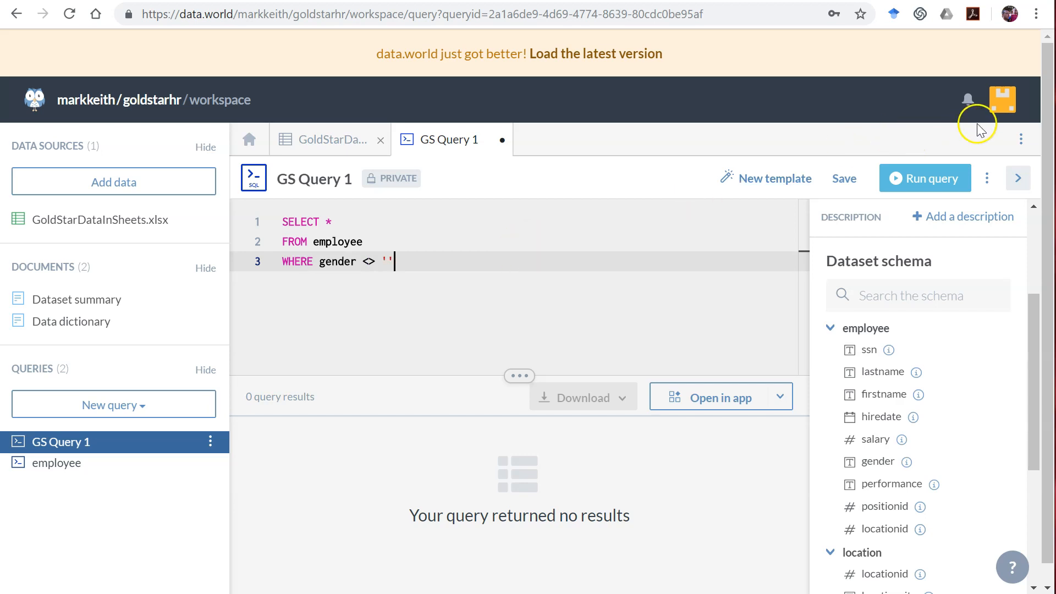
click(924, 178)
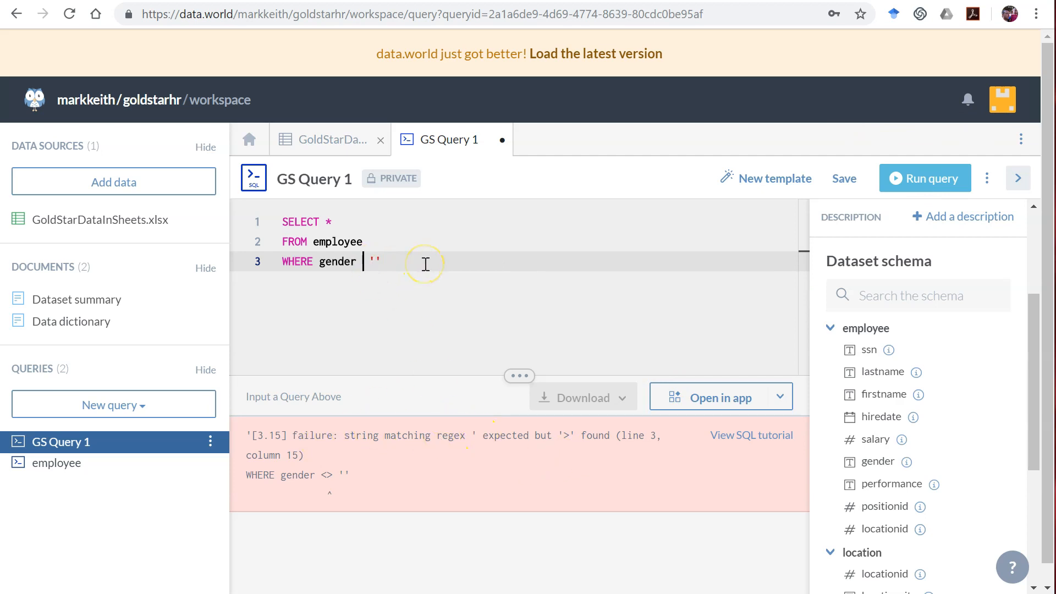
- Run the query with gender != '', returning 24 employees, and check the gender column
text(!=)
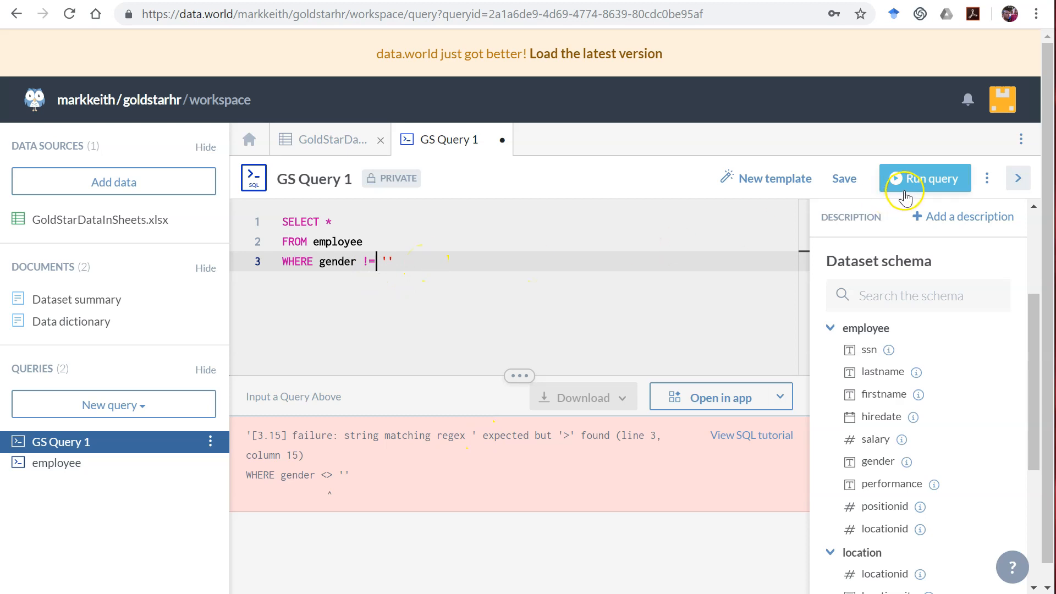
click(925, 178)
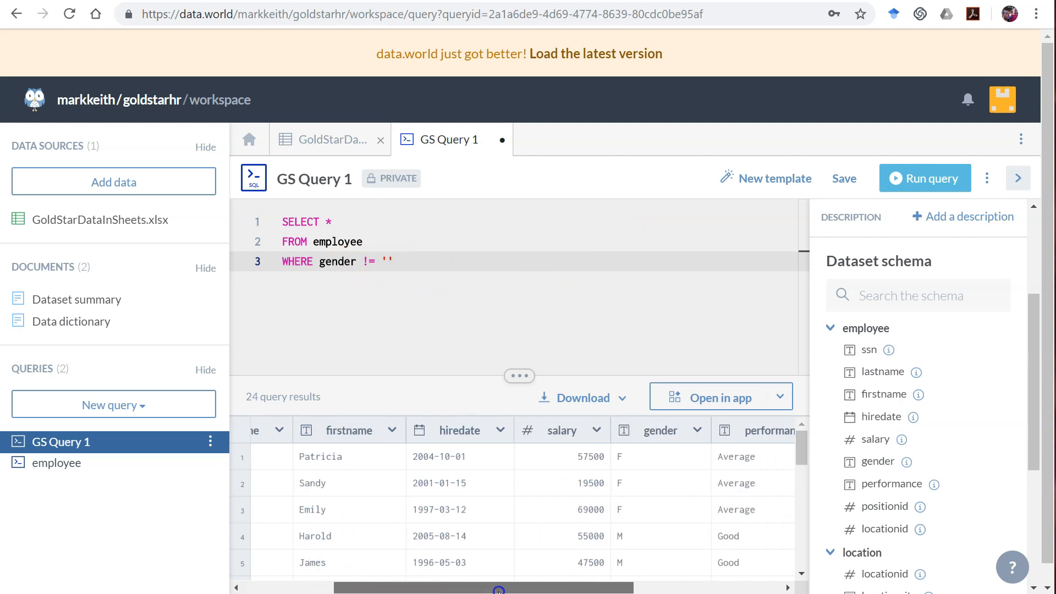
scroll(right, 3)
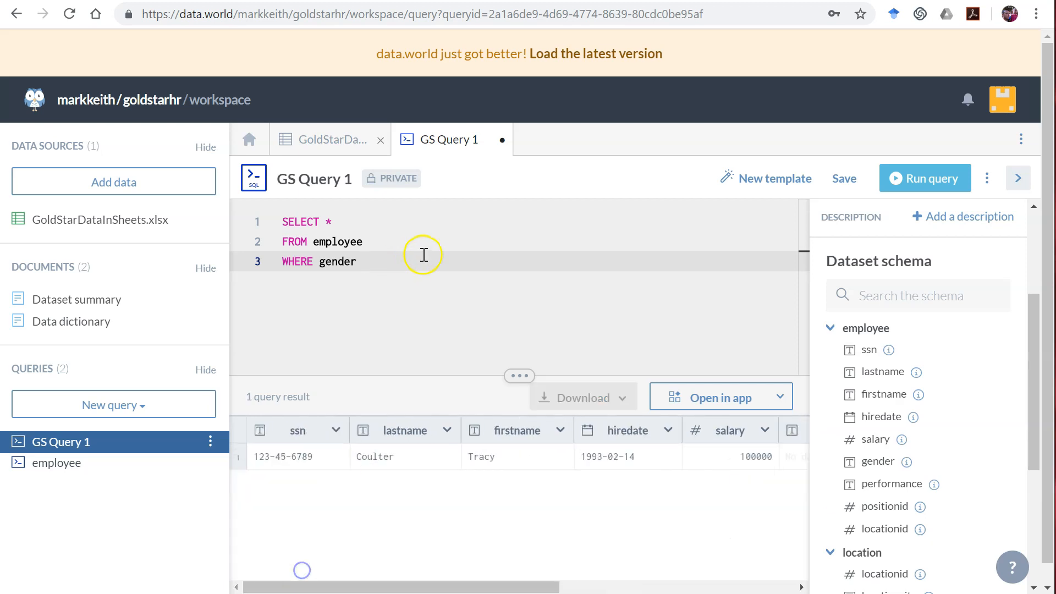
mouse_move(431, 256)
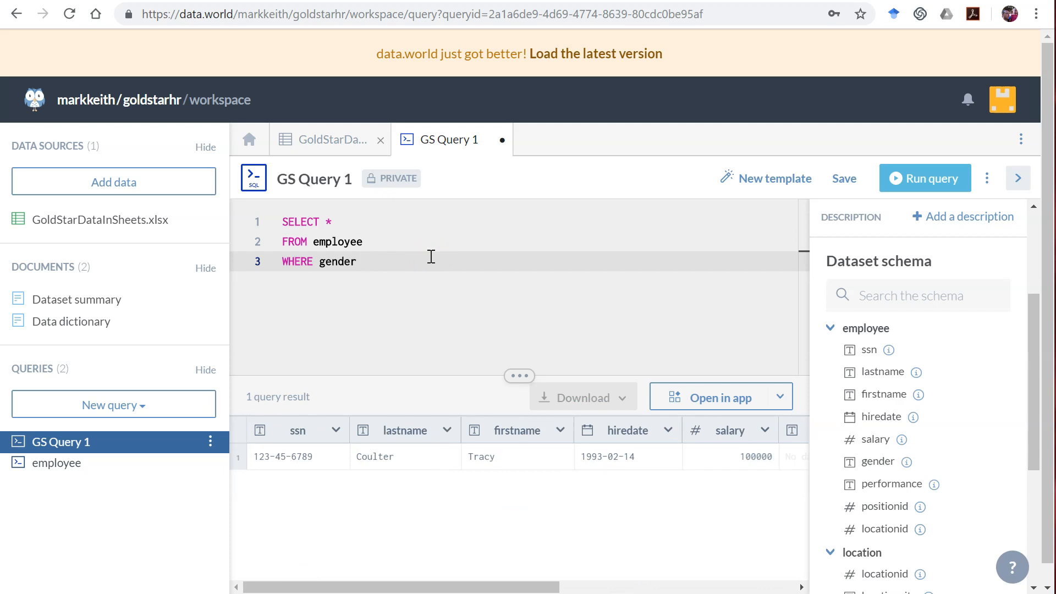
- Run WHERE gender IS NOT NULL, returning 24 employees, and review the gender column
text(IS NOT)
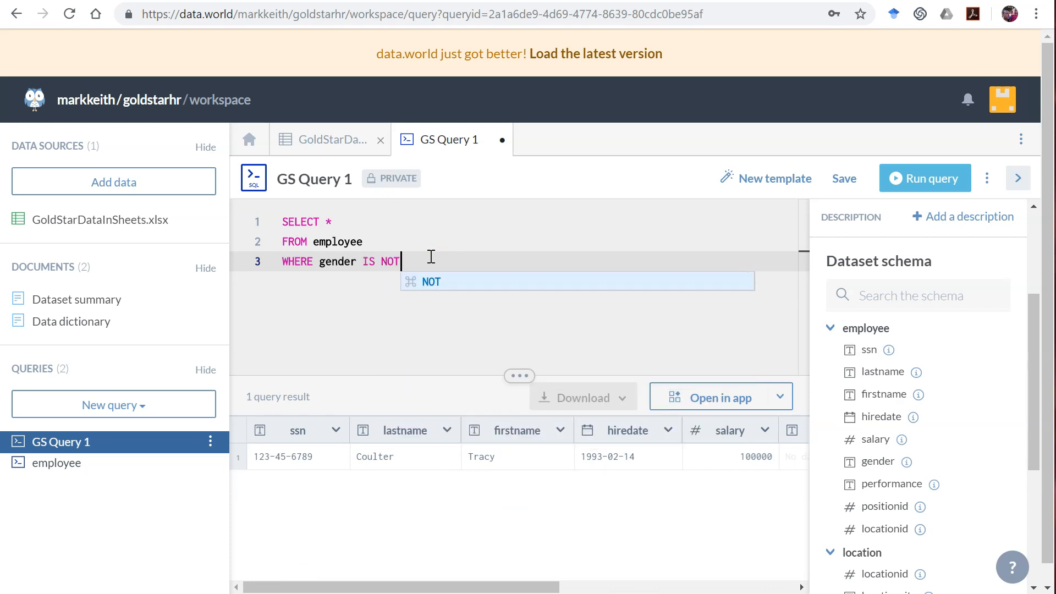
text(NULL)
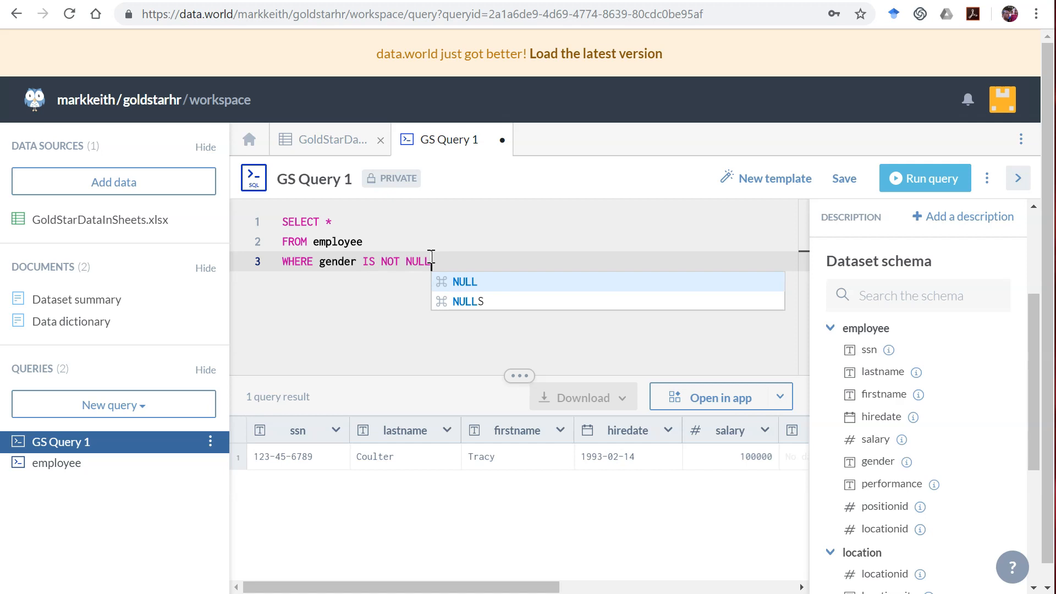
click(925, 178)
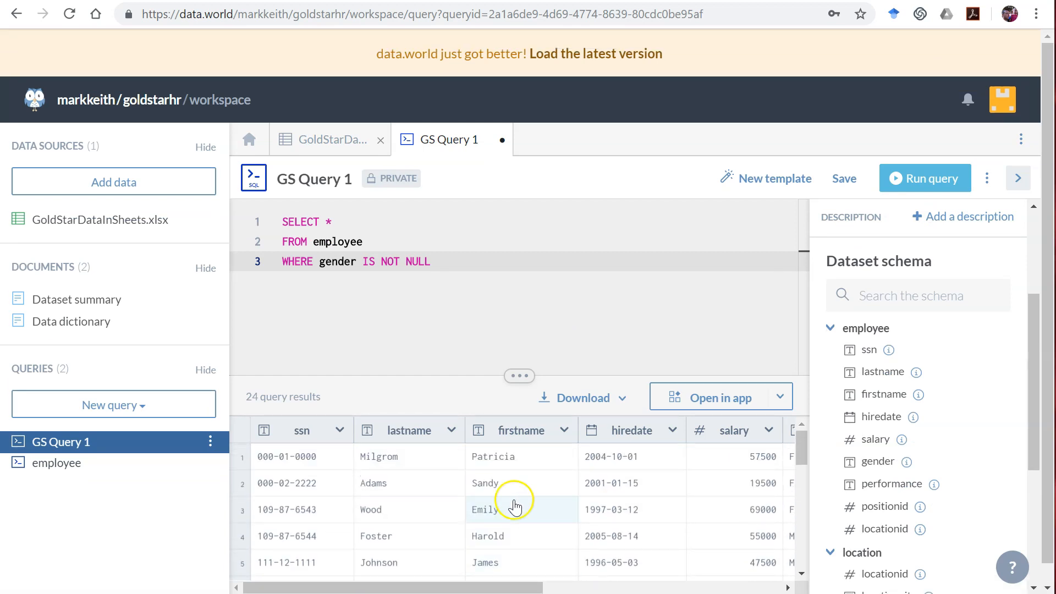
scroll(right, 3)
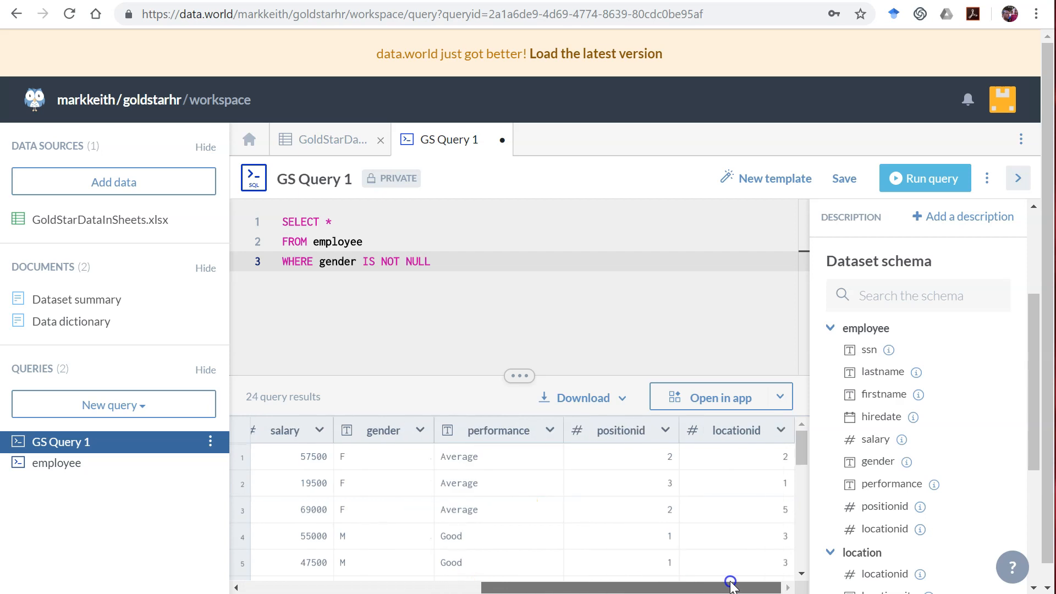
drag(731, 586, 469, 587)
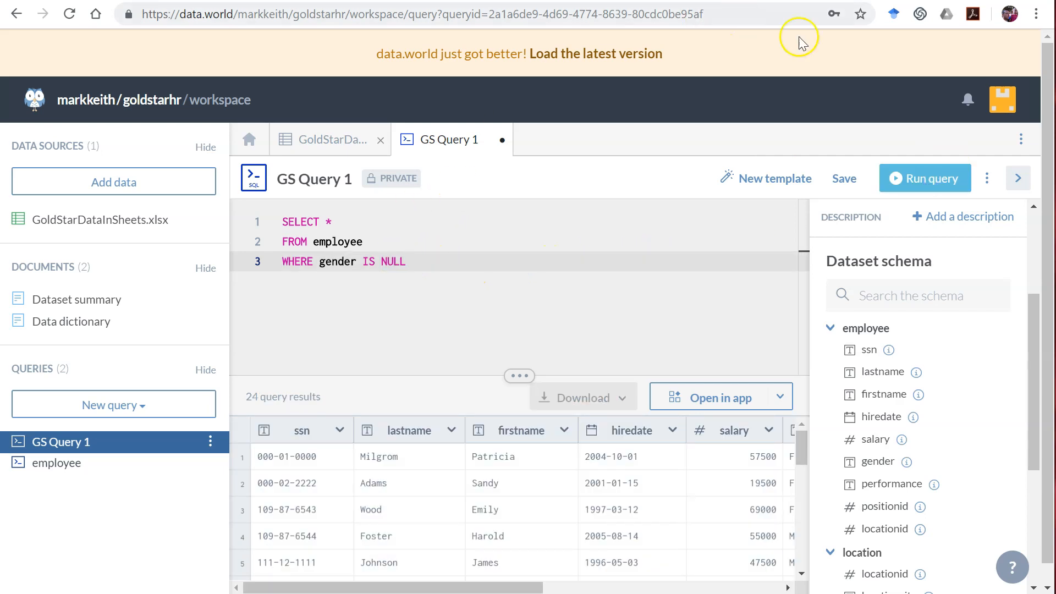
click(924, 179)
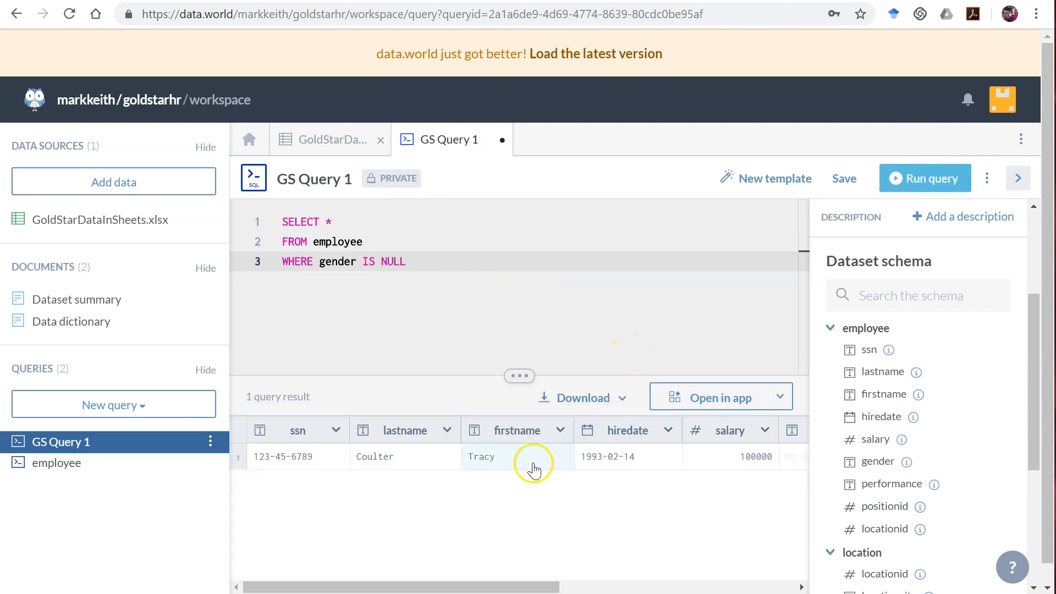